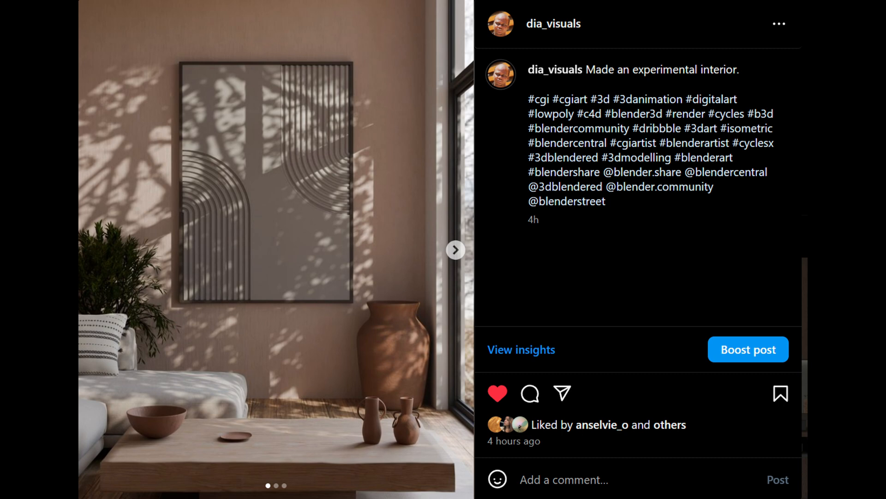
# Scale the floor plane to a 4 by 6 m footprint for the room
pyautogui.click(455, 249)
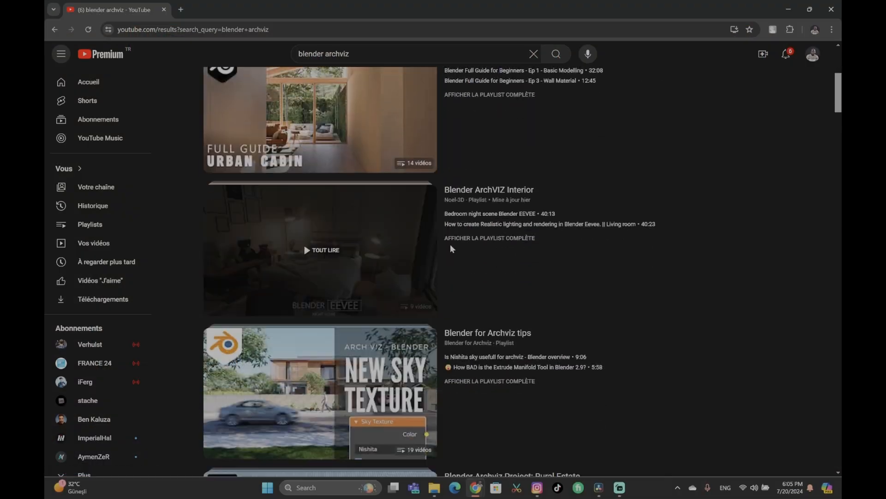
pyautogui.scroll(-3)
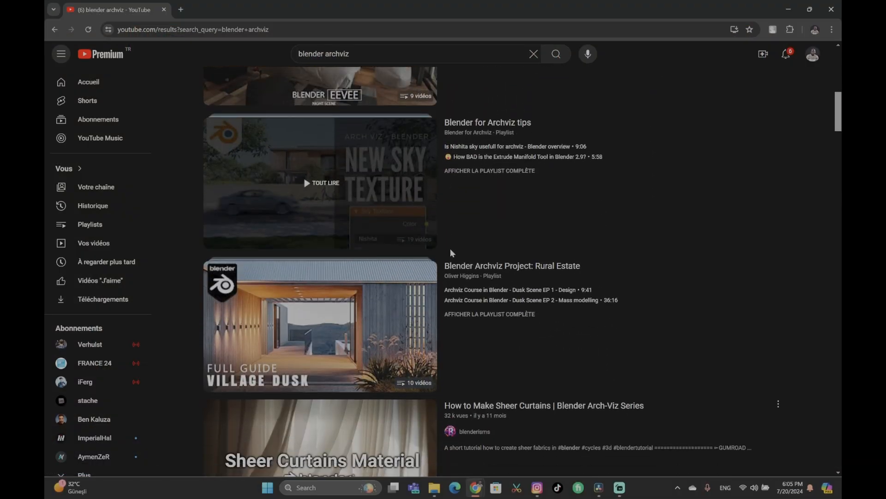
pyautogui.scroll(-3)
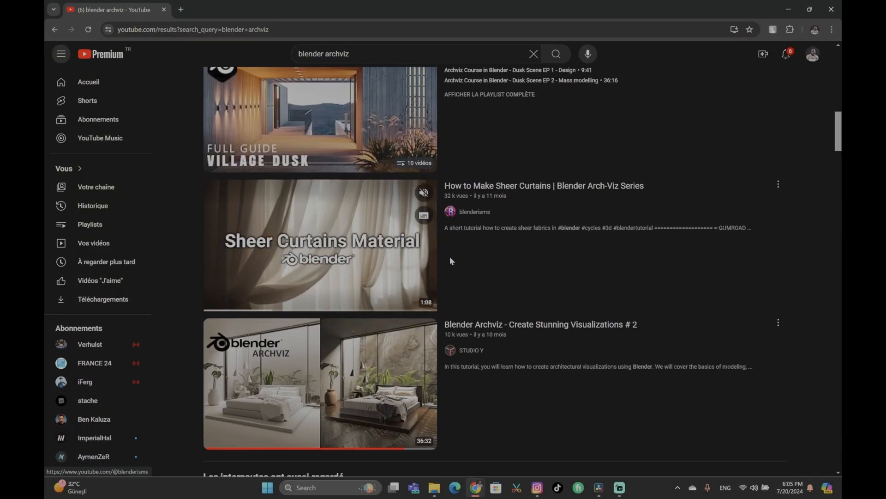
pyautogui.scroll(-3)
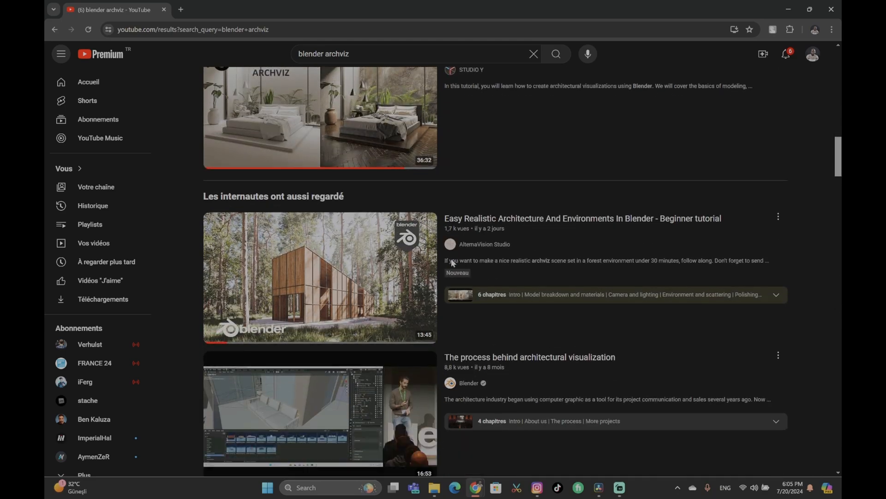
pyautogui.scroll(-3)
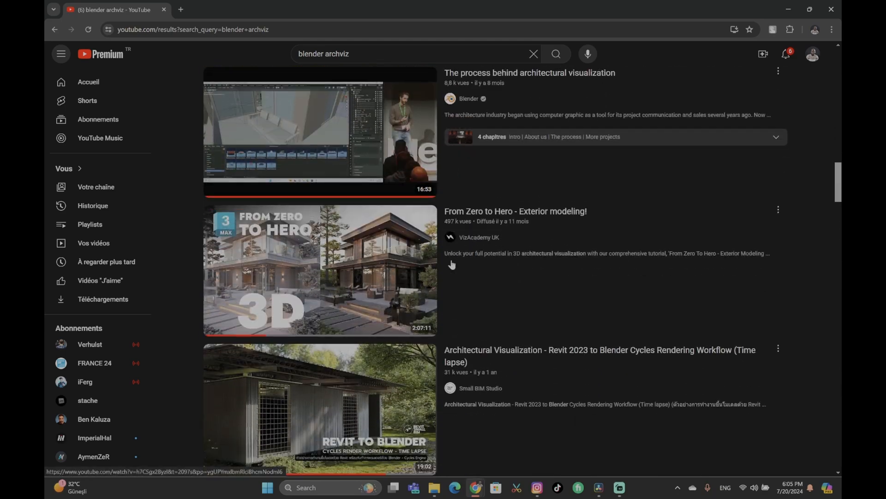
pyautogui.scroll(-3)
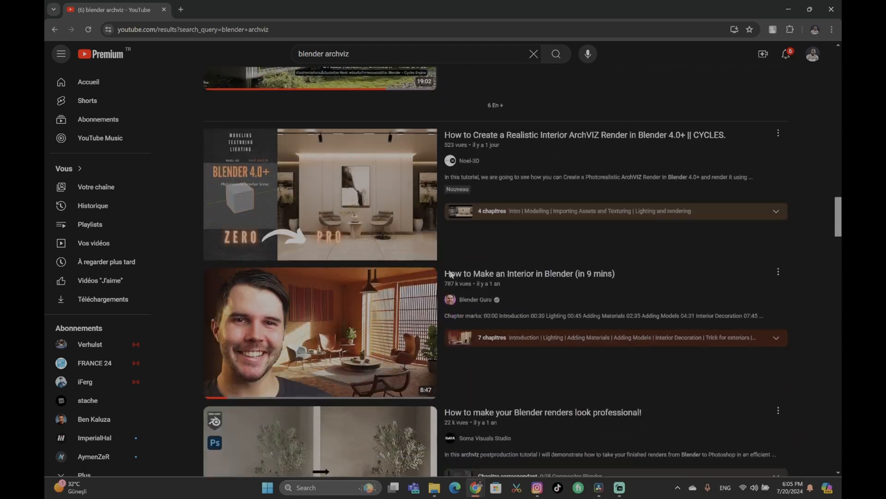
pyautogui.scroll(-3)
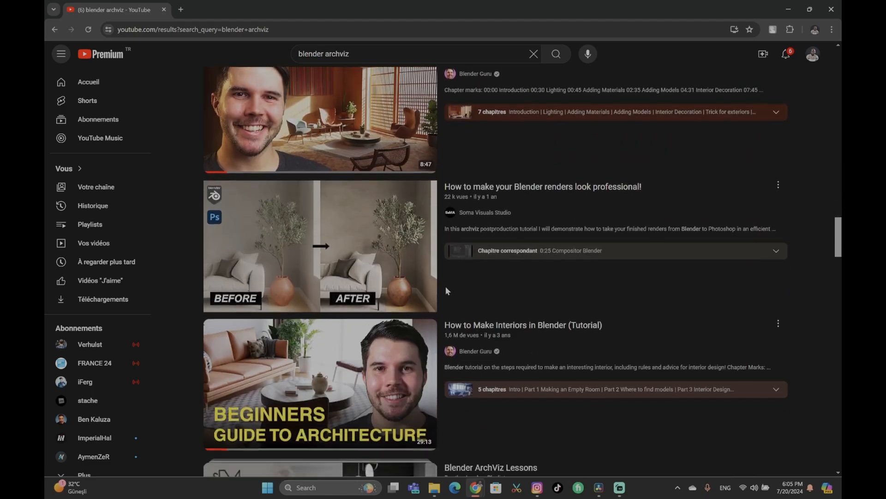
pyautogui.scroll(-3)
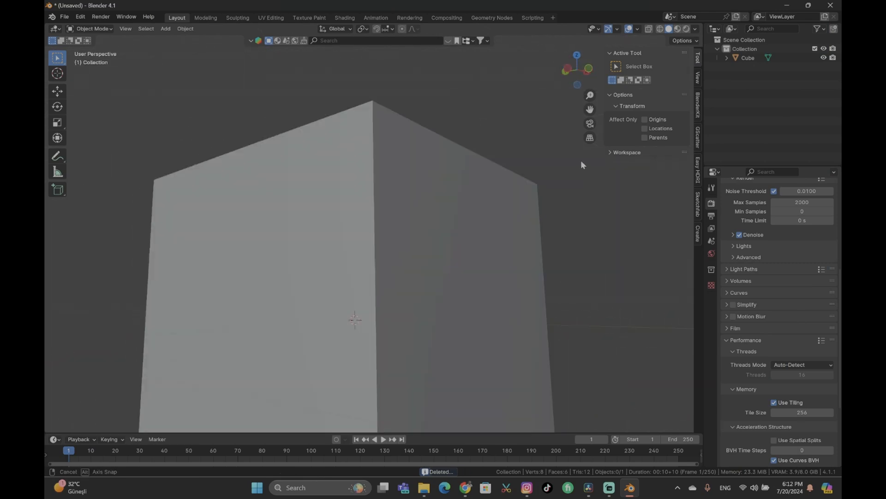
pyautogui.click(344, 243)
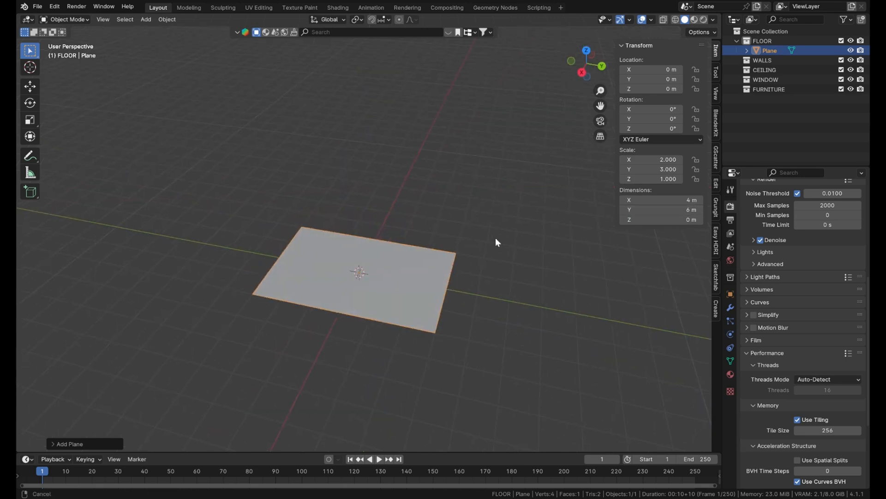
# Extrude the floor edges up into walls and separate them into their own object
pyautogui.press('Tab')
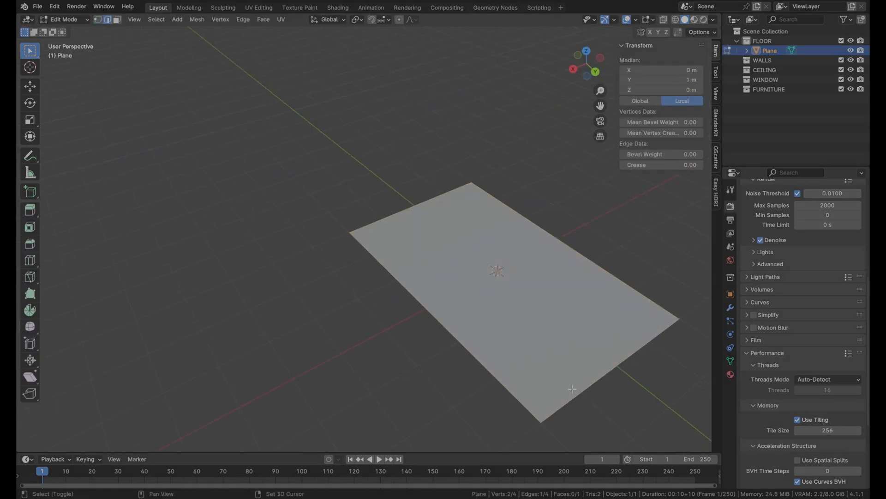
pyautogui.press('p')
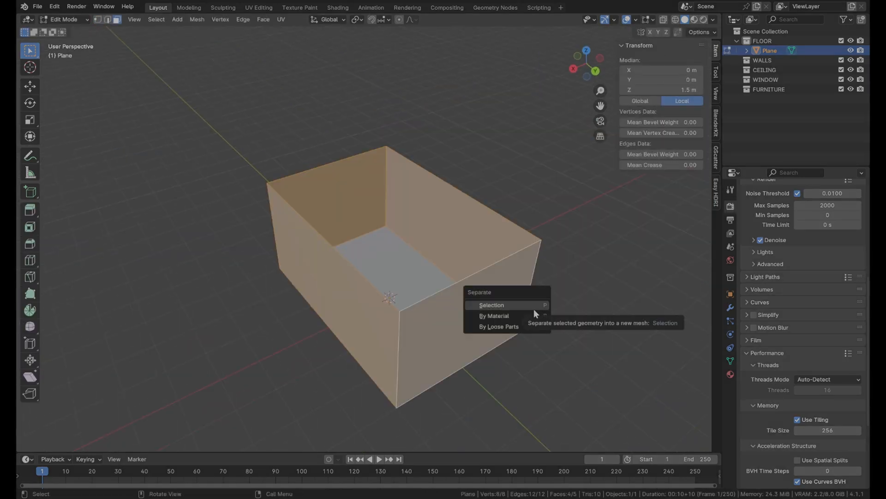
pyautogui.click(491, 305)
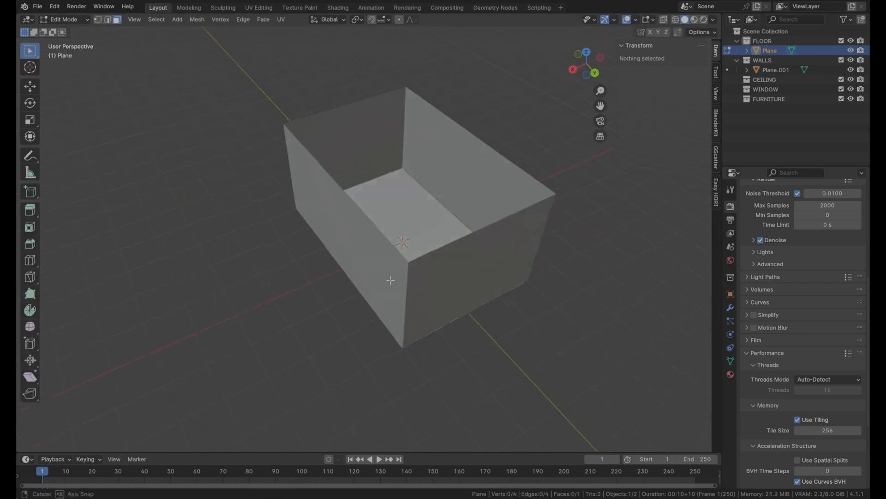
pyautogui.press('Tab')
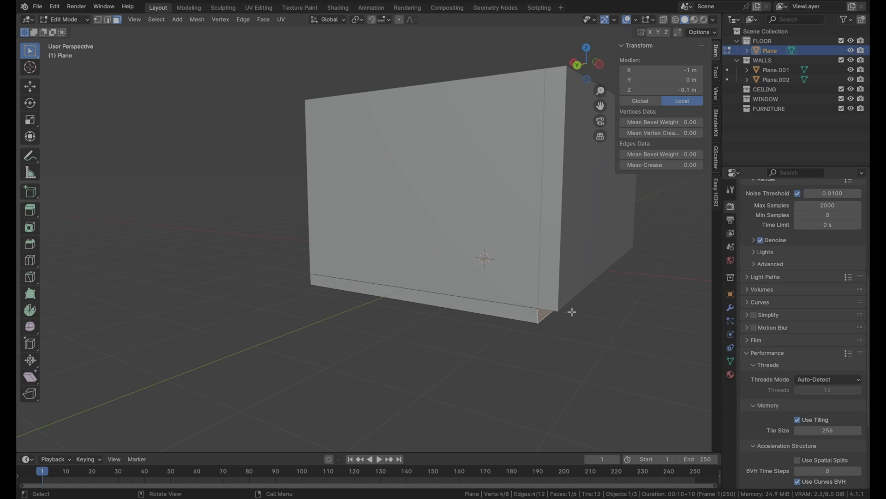
# Extrude a thin baseboard strip along the bottom of the walls
pyautogui.press('g')
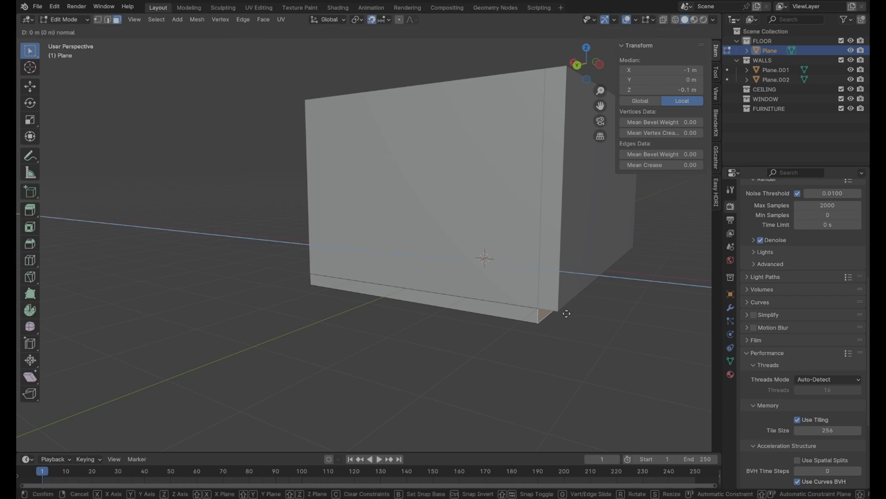
pyautogui.click(545, 314)
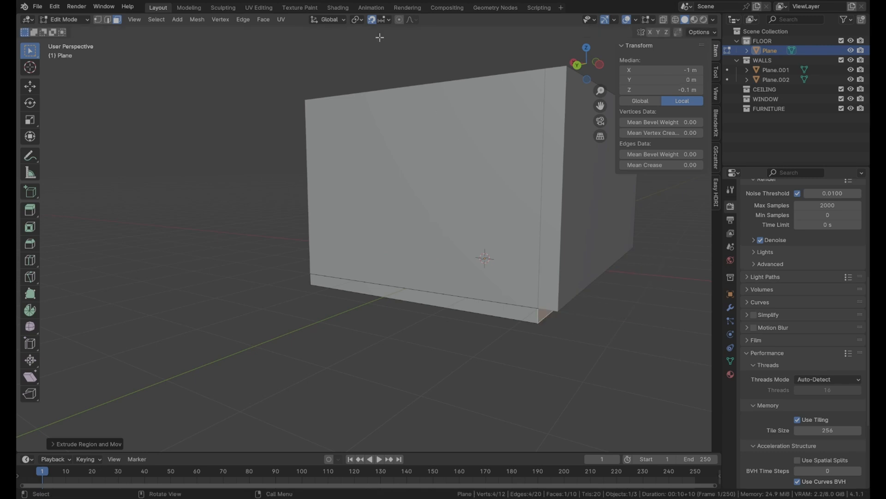
pyautogui.press('r')
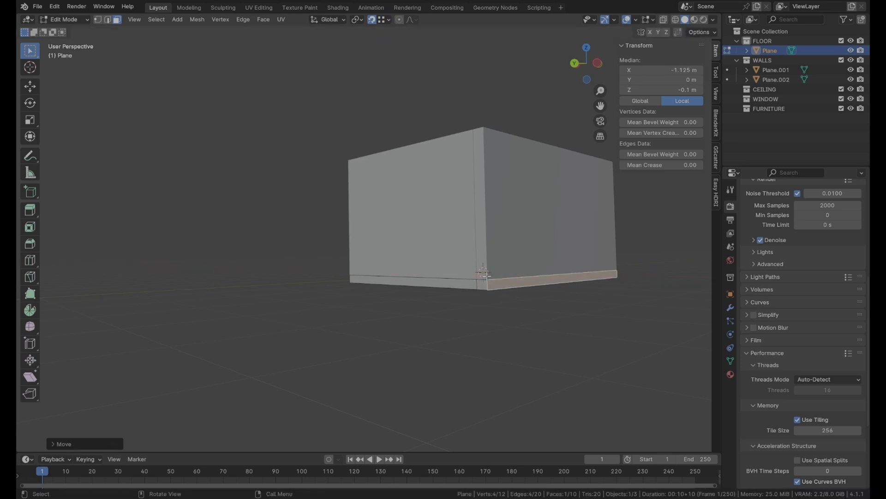
pyautogui.press('Tab')
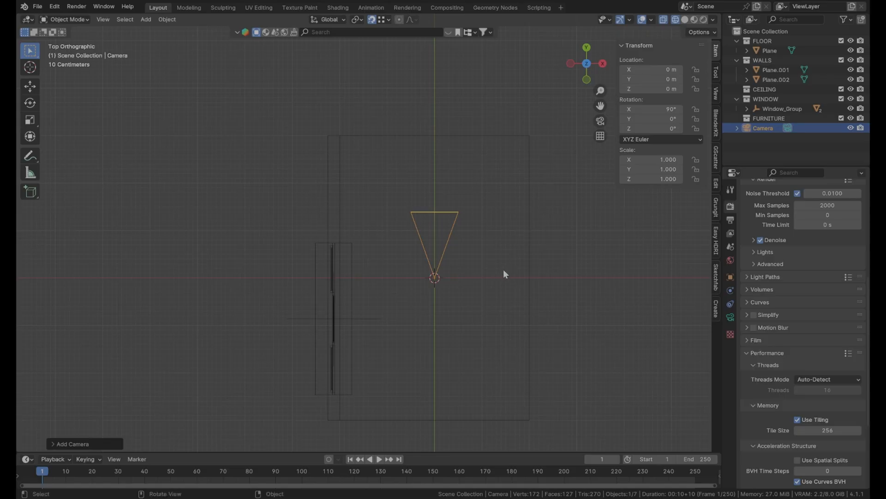
# Raise the camera's Clip Start to about 1.4 m so it sees inside the room
pyautogui.press('r')
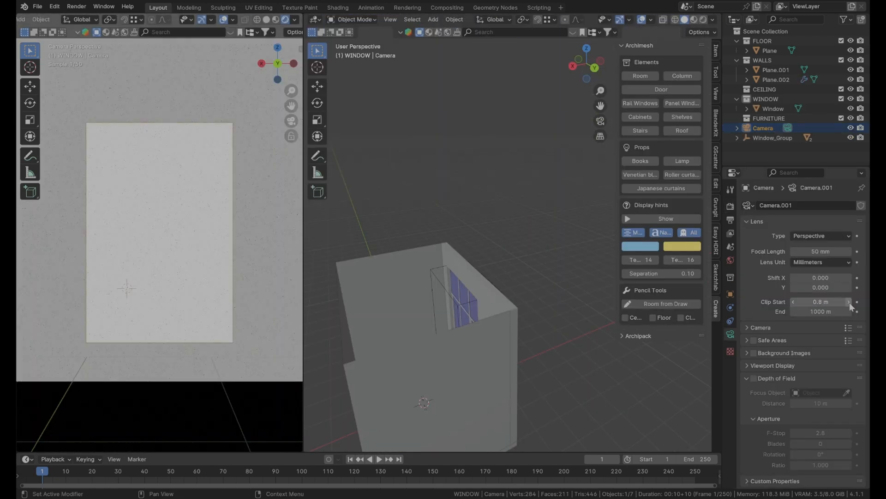
pyautogui.moveTo(821, 301); pyautogui.dragTo(831, 301)
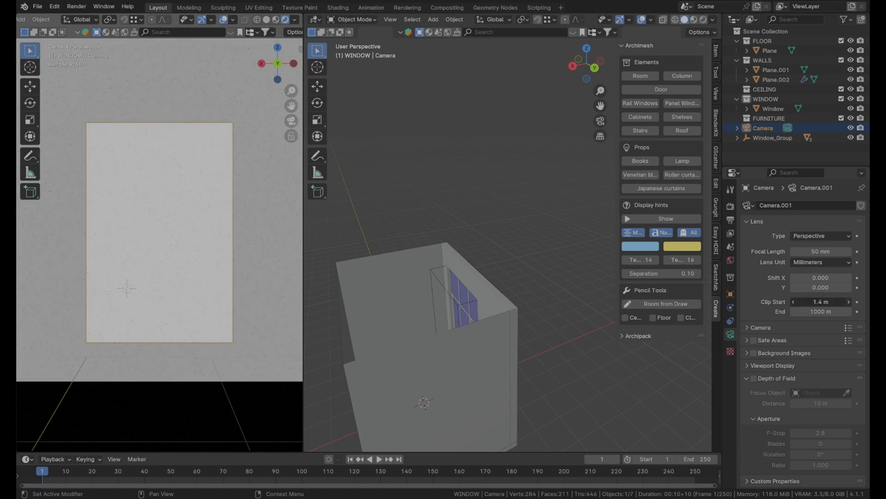
pyautogui.click(848, 301)
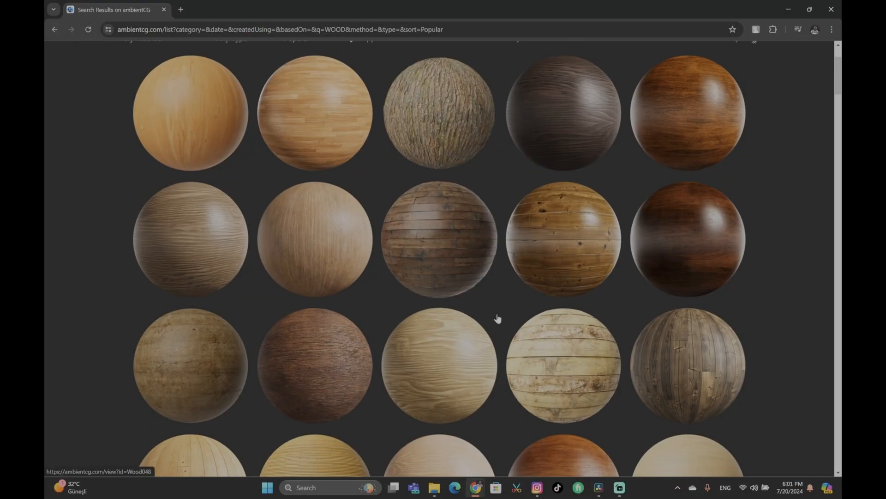
pyautogui.scroll(-3)
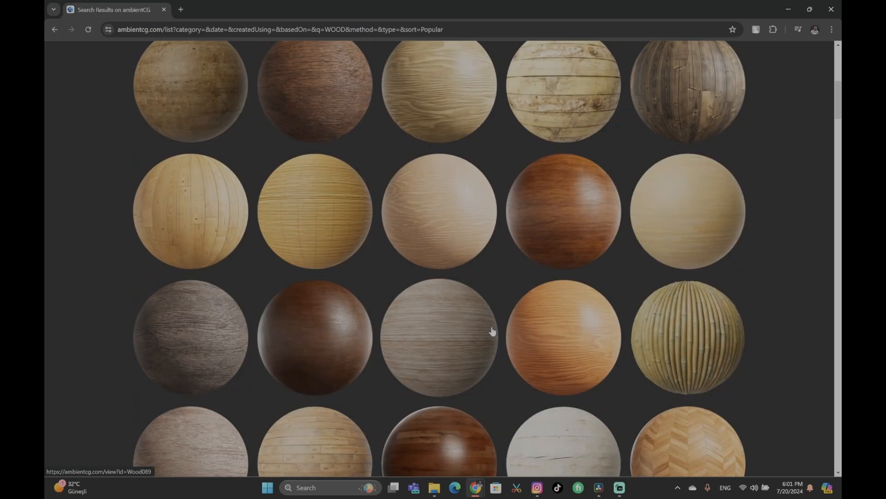
pyautogui.scroll(-3)
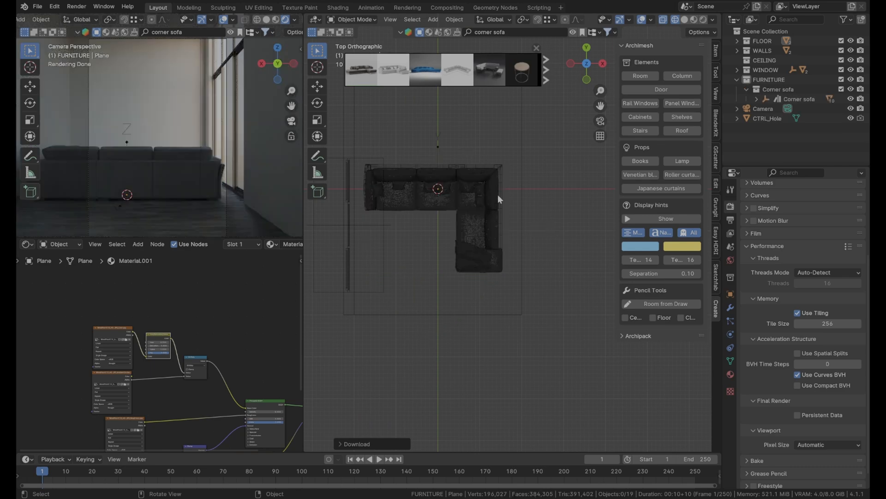
# Rotate the imported corner sofa into position inside the room
pyautogui.press('r')
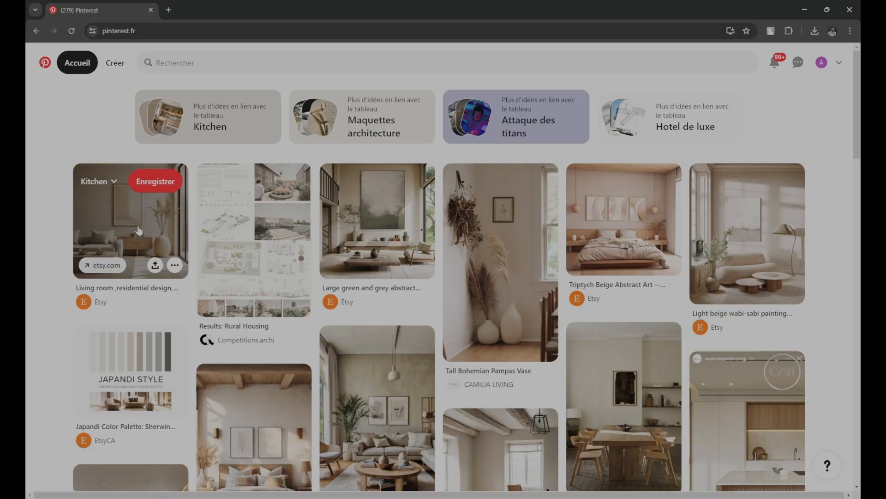
# View the living room residential design pin and scroll through its detail page
pyautogui.click(130, 221)
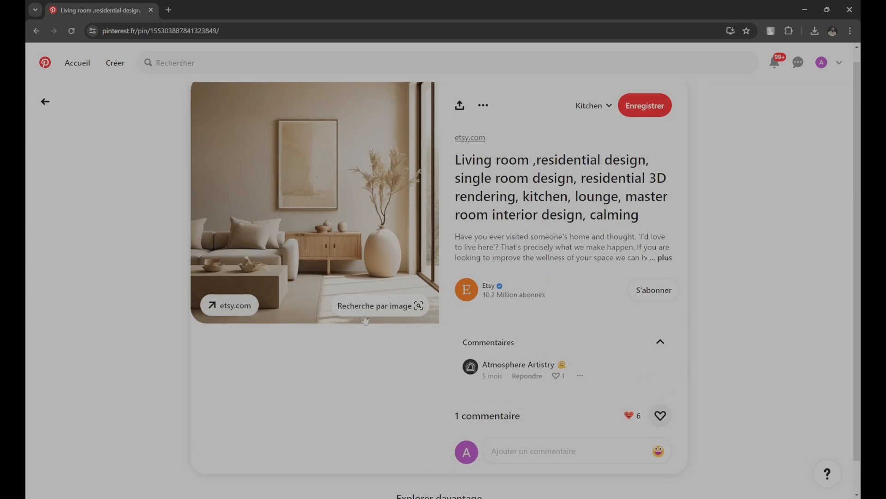
pyautogui.scroll(-3)
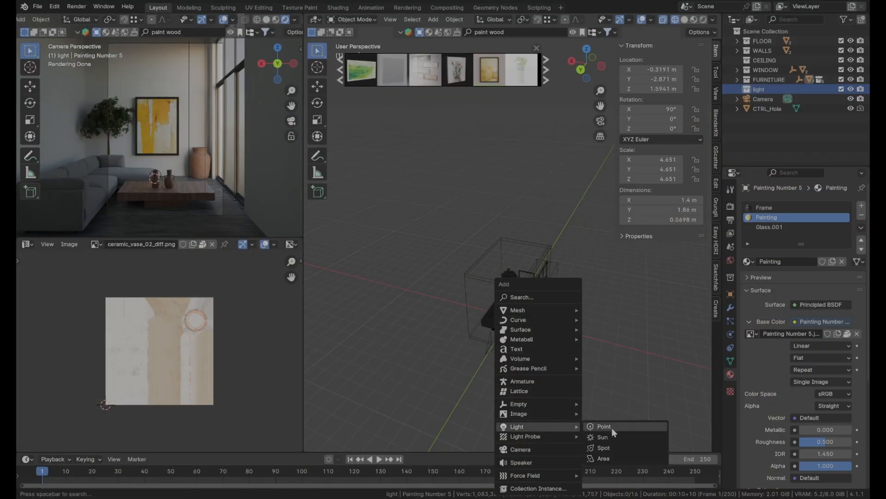
# Add a spot light outside the window for tree-like shadows, then select the camera
pyautogui.click(603, 446)
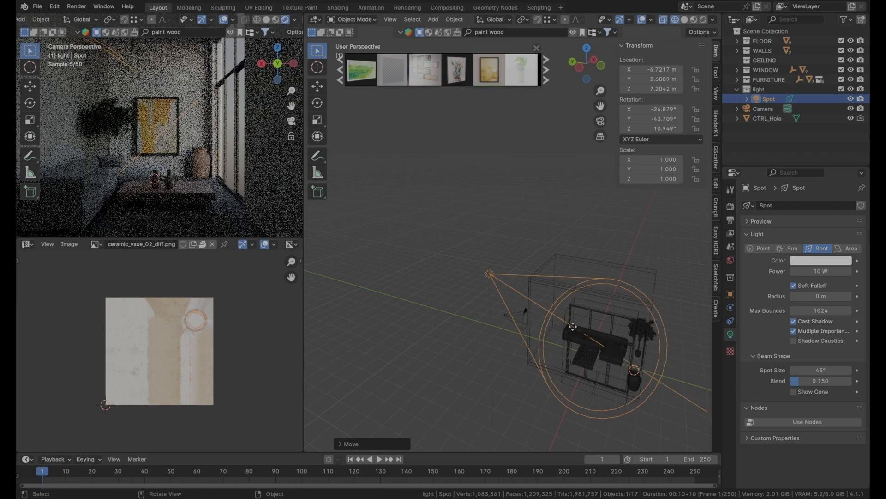
pyautogui.click(820, 270)
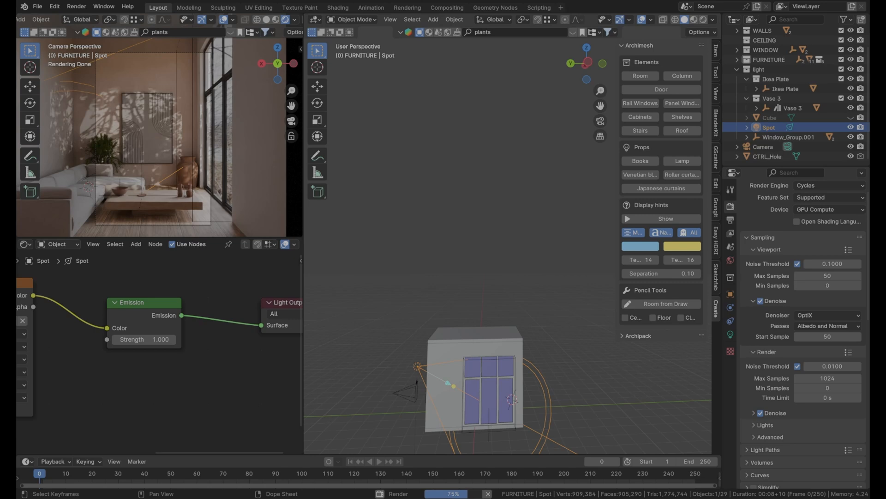
pyautogui.moveTo(816, 5)
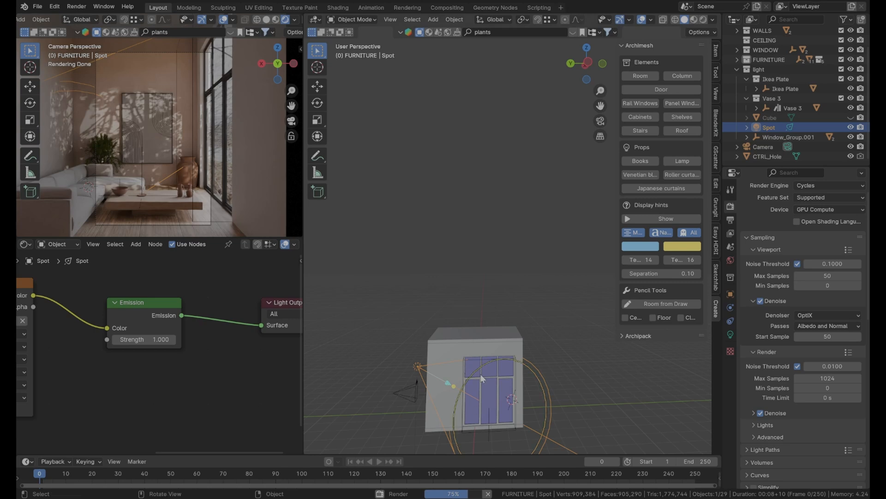
pyautogui.click(763, 147)
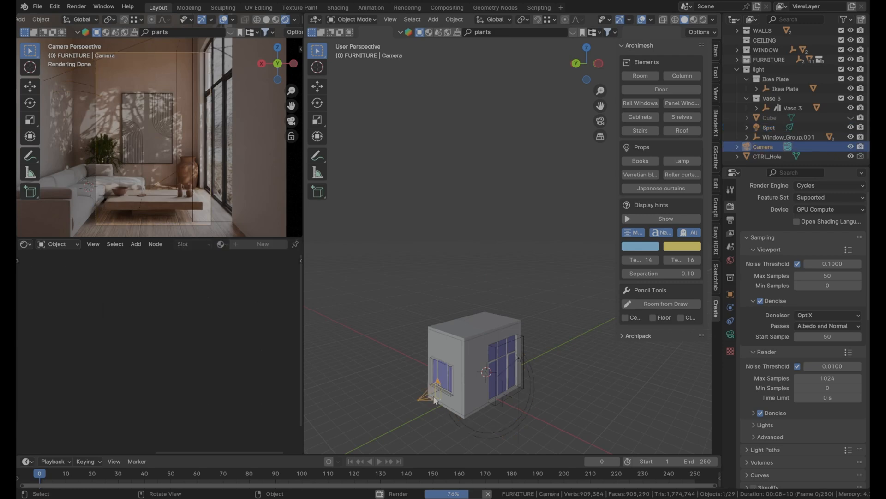